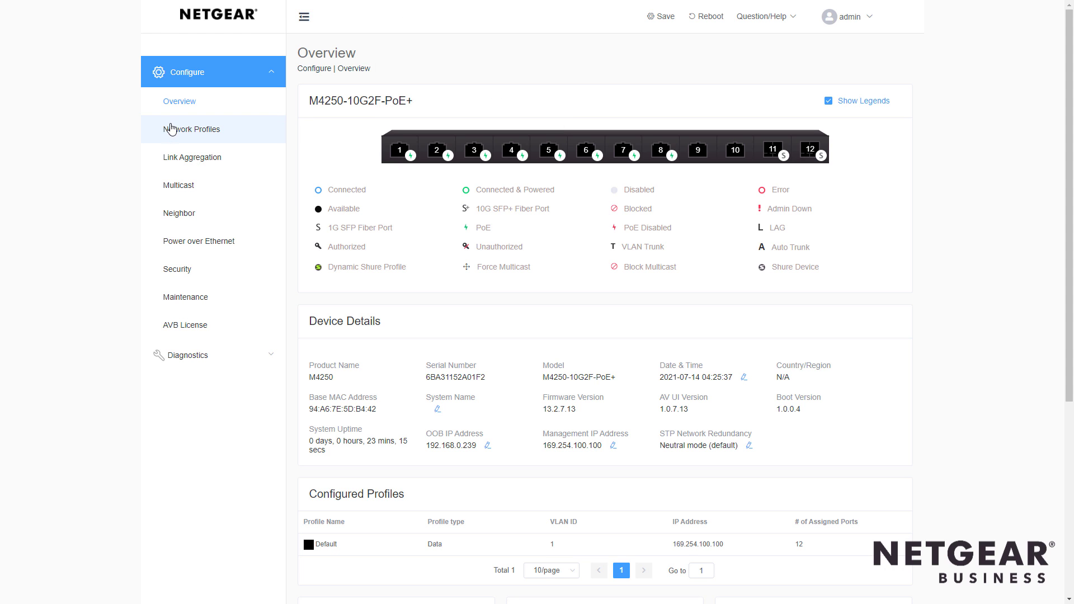
# Go to Network Profiles and bring the AV profile templates (Dante, NDI, Data) into view
pyautogui.click(191, 129)
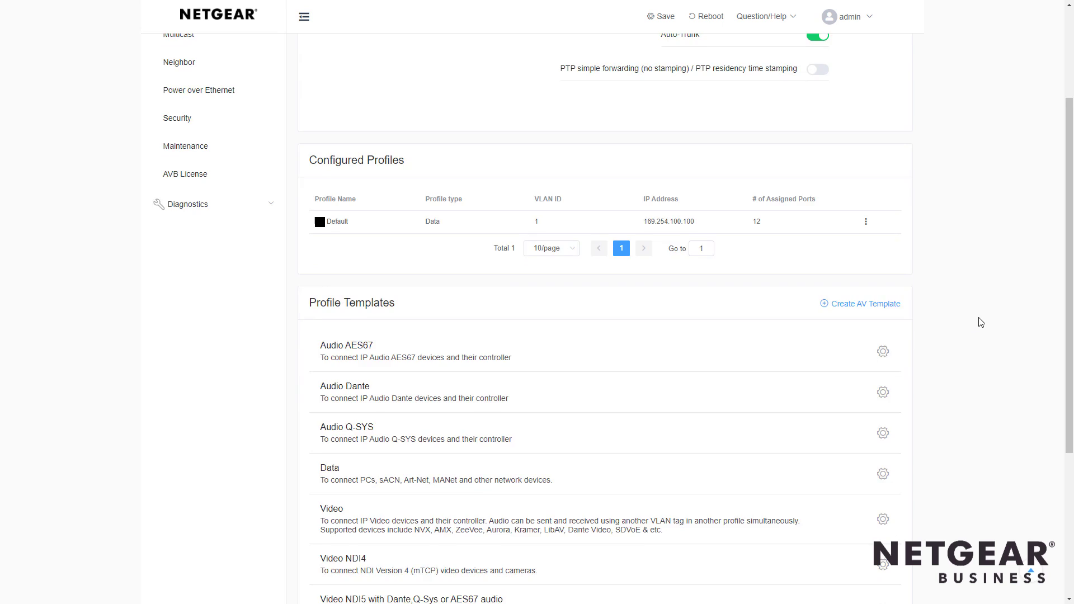
pyautogui.scroll(-3)
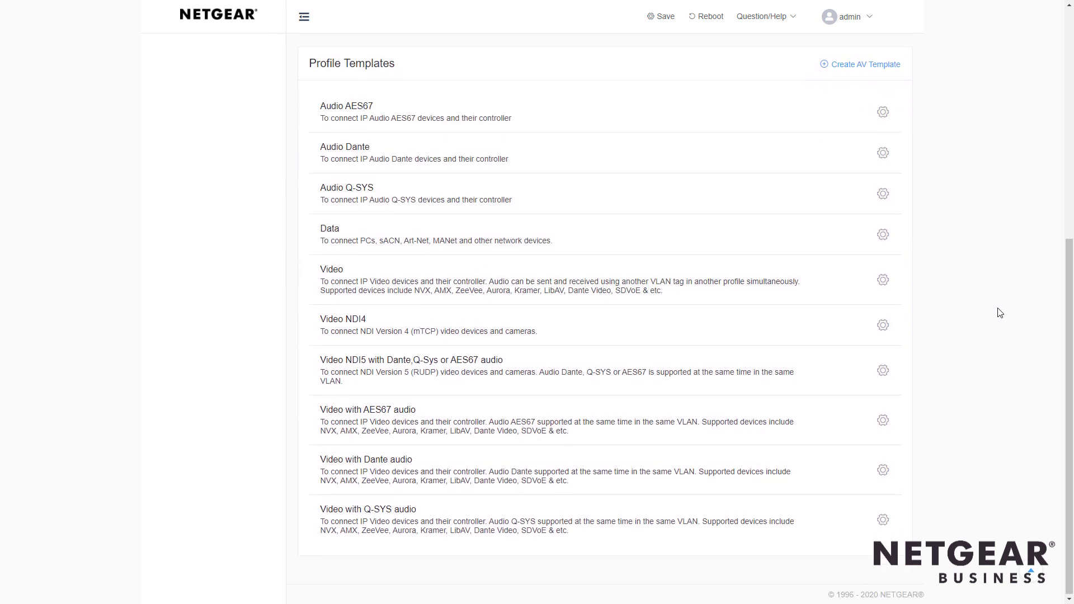
pyautogui.scroll(-3)
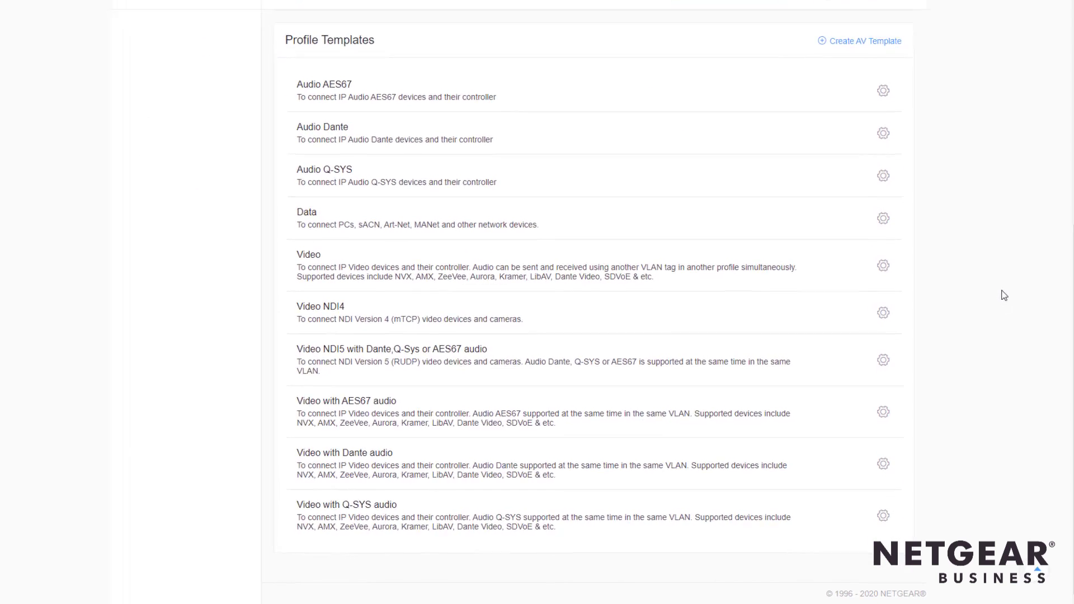
pyautogui.scroll(-3)
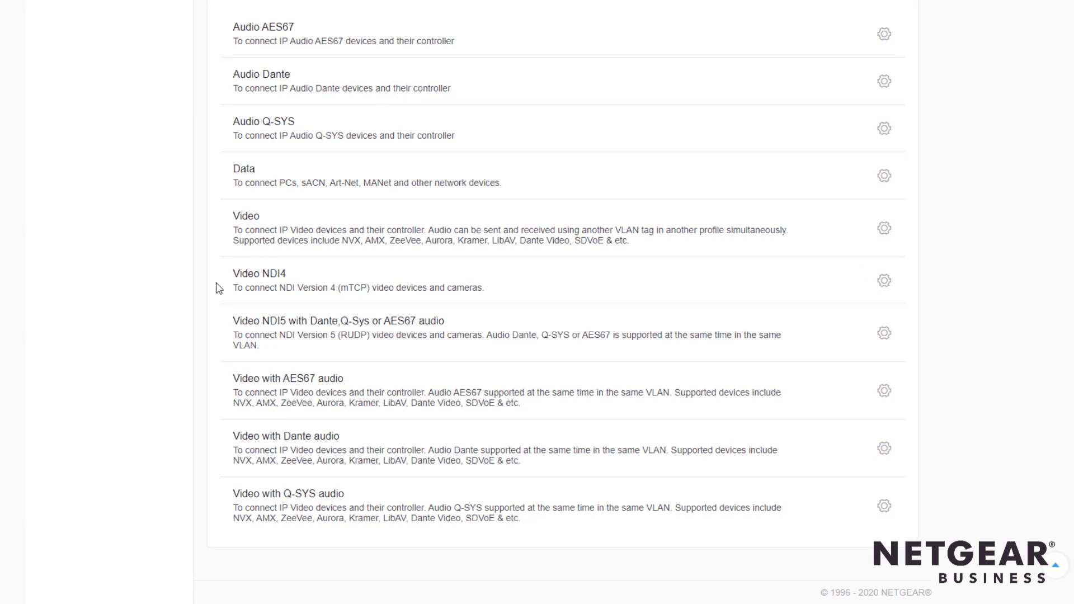
pyautogui.moveTo(219, 320)
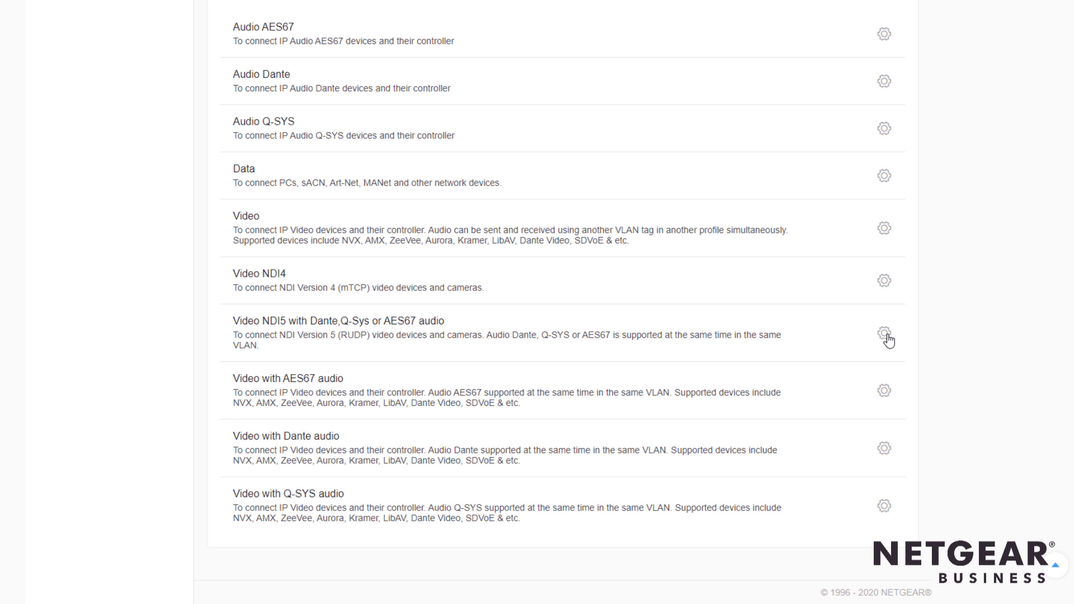
# Begin a profile from the Video NDI5 with Dante/Q-Sys/AES67 template covering ports 1–4
pyautogui.click(884, 337)
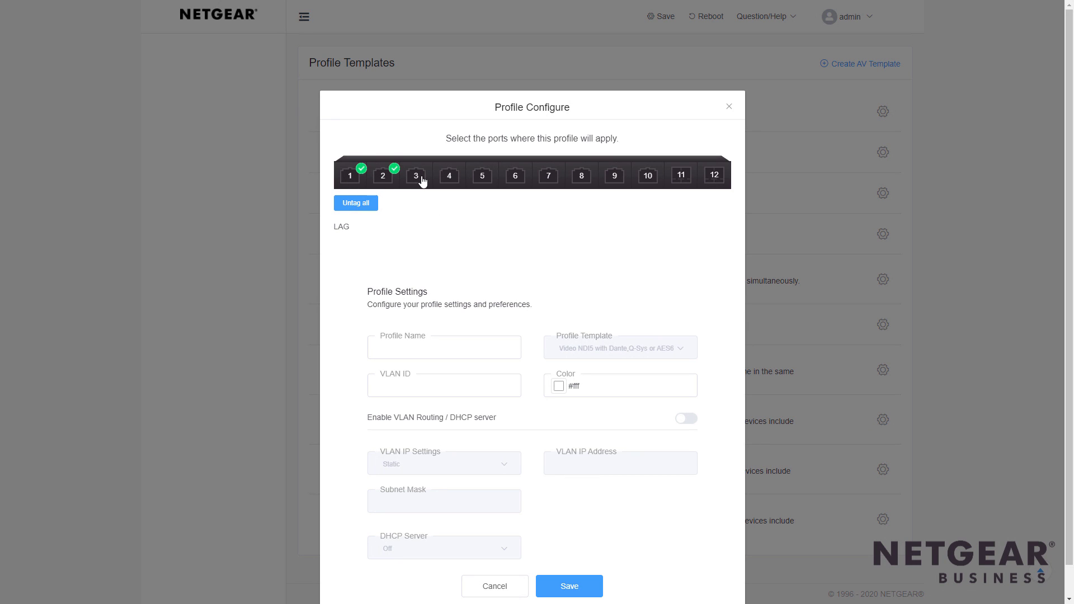
pyautogui.click(417, 176)
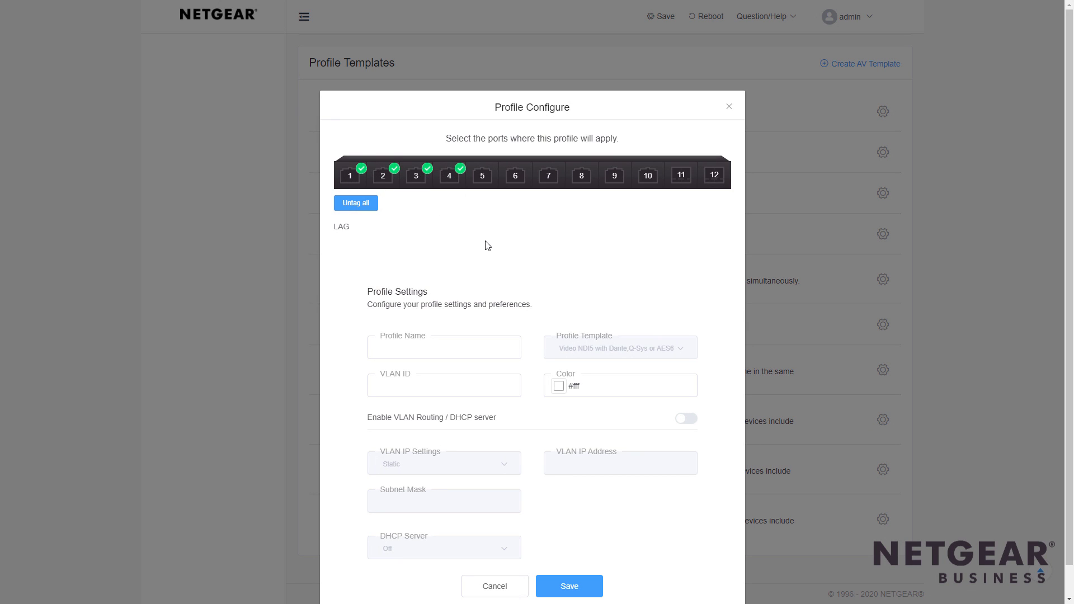
pyautogui.click(444, 346)
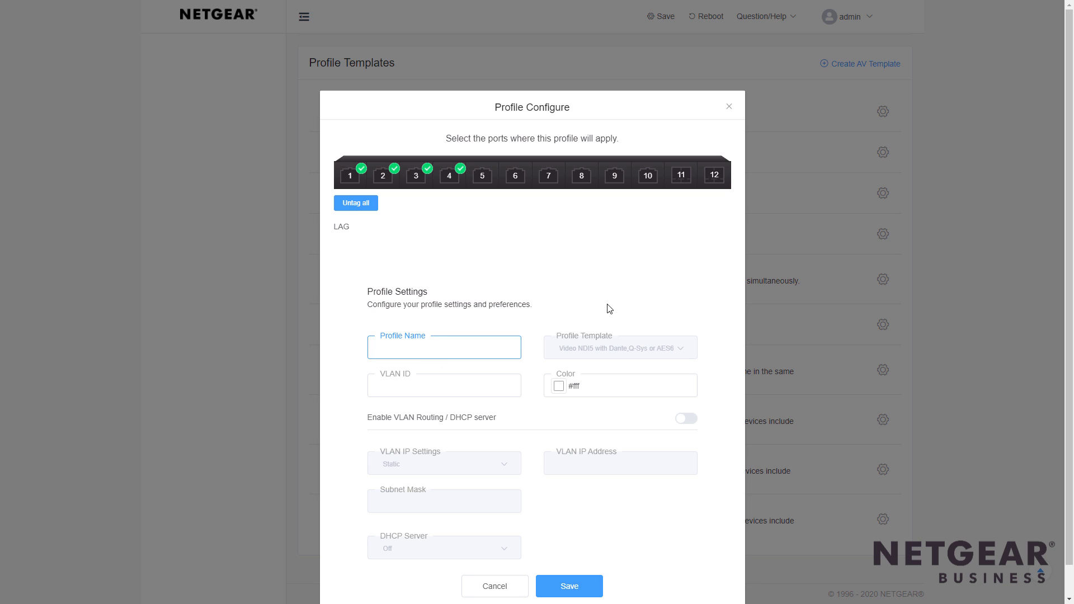
# Name the profile 'NDI 5' and give it VLAN ID 10
pyautogui.write('NDI 5')
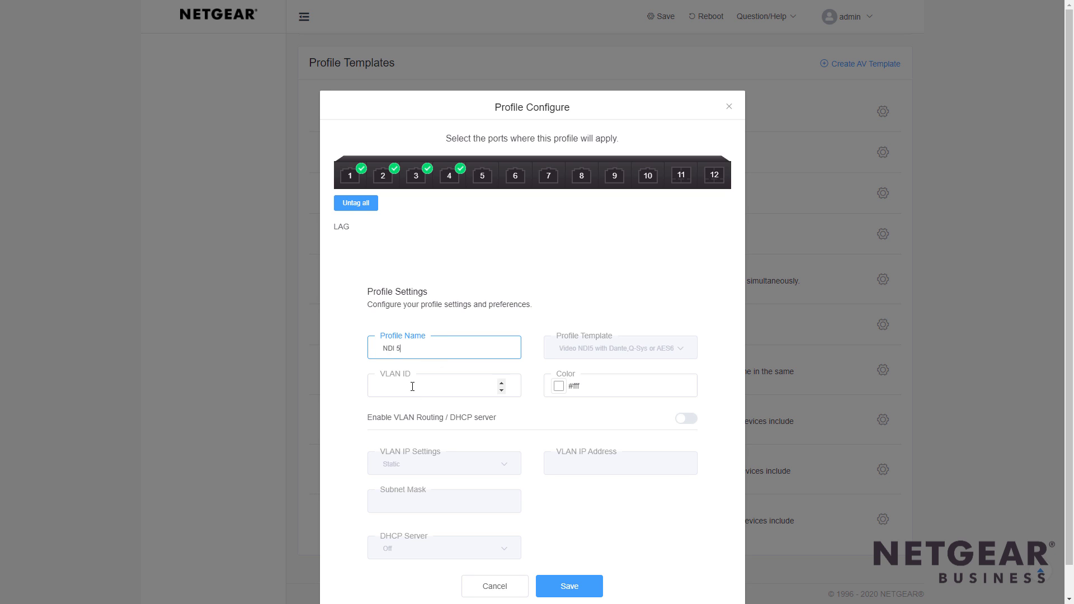
pyautogui.write('10')
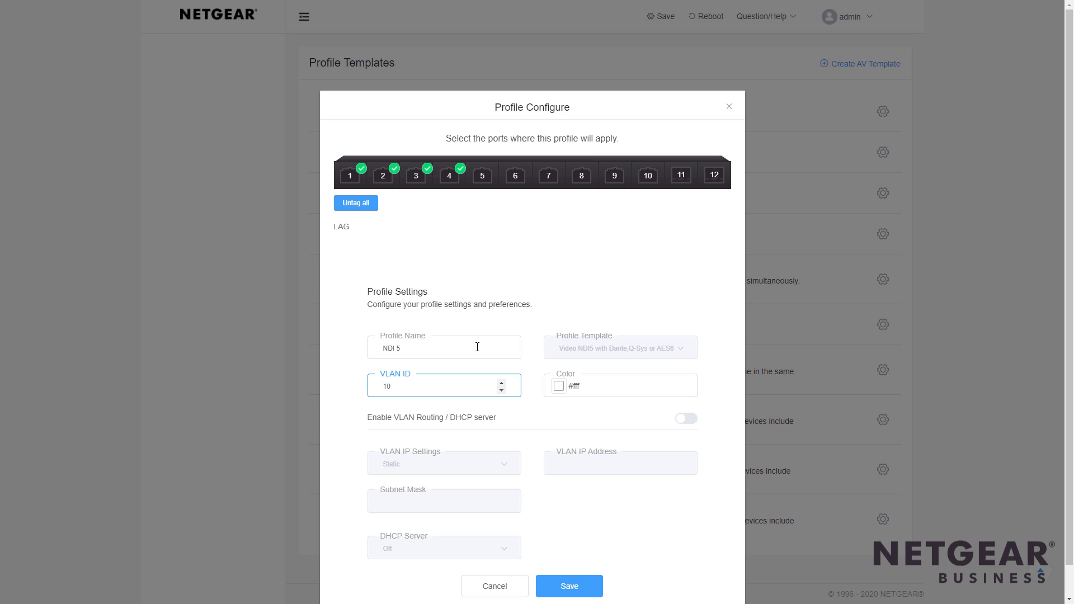
pyautogui.click(557, 385)
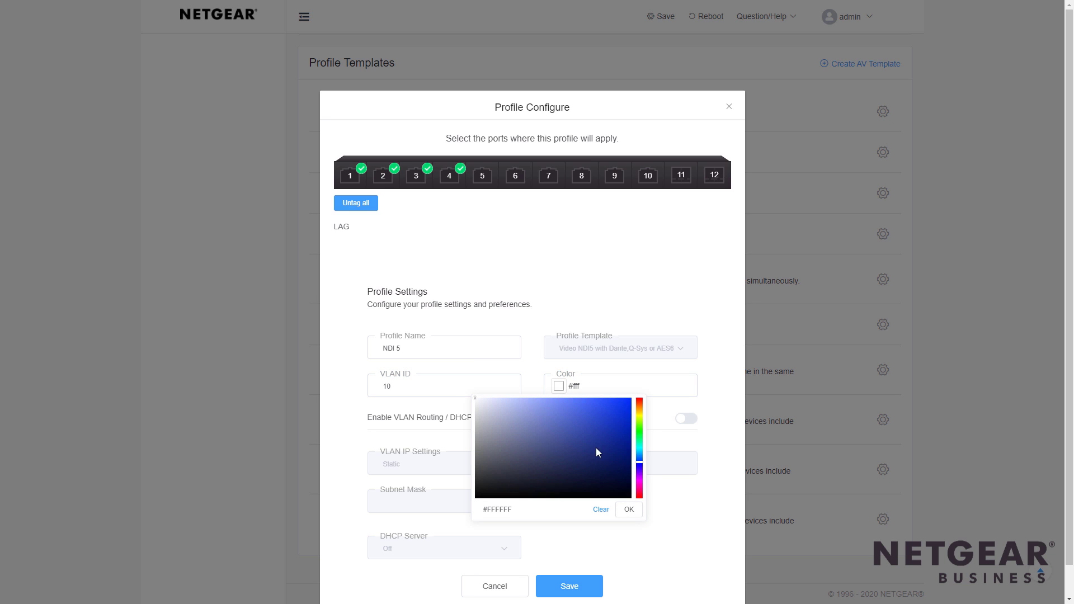
# Assign the profile the dark blue colour #0D1E6C and save it
pyautogui.click(612, 456)
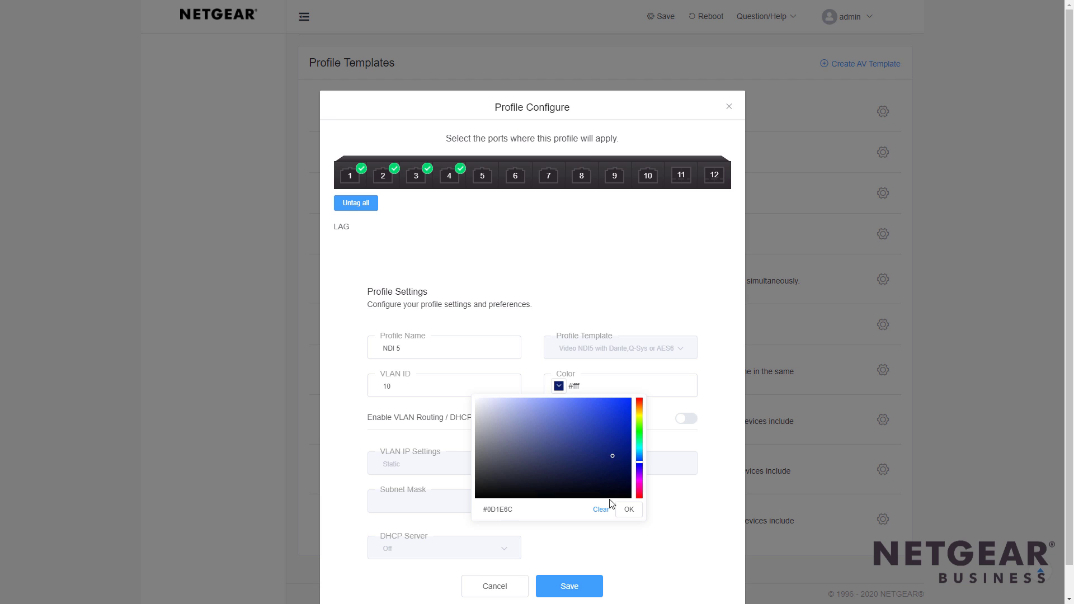
pyautogui.click(627, 509)
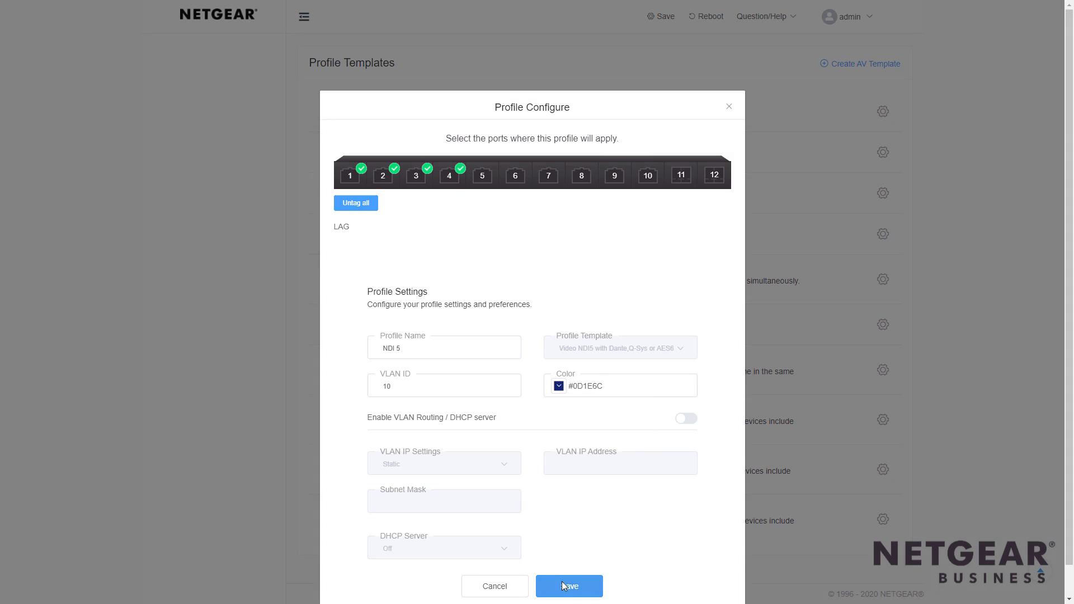
pyautogui.click(568, 585)
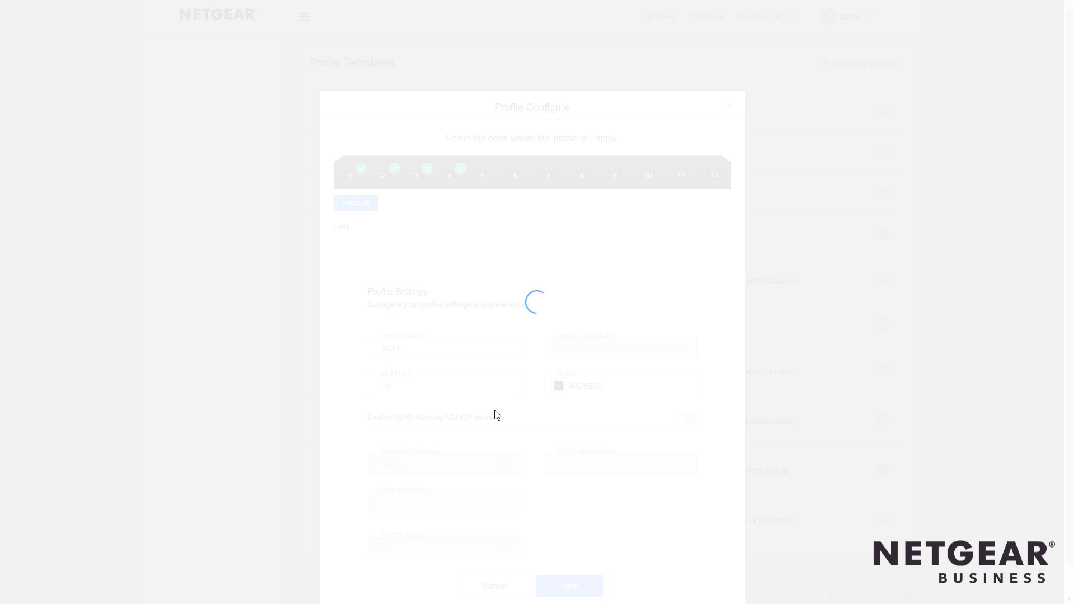
# Confirm NDI 5 appears under Configured Profiles on VLAN 10 with four blue ports
pyautogui.click(570, 587)
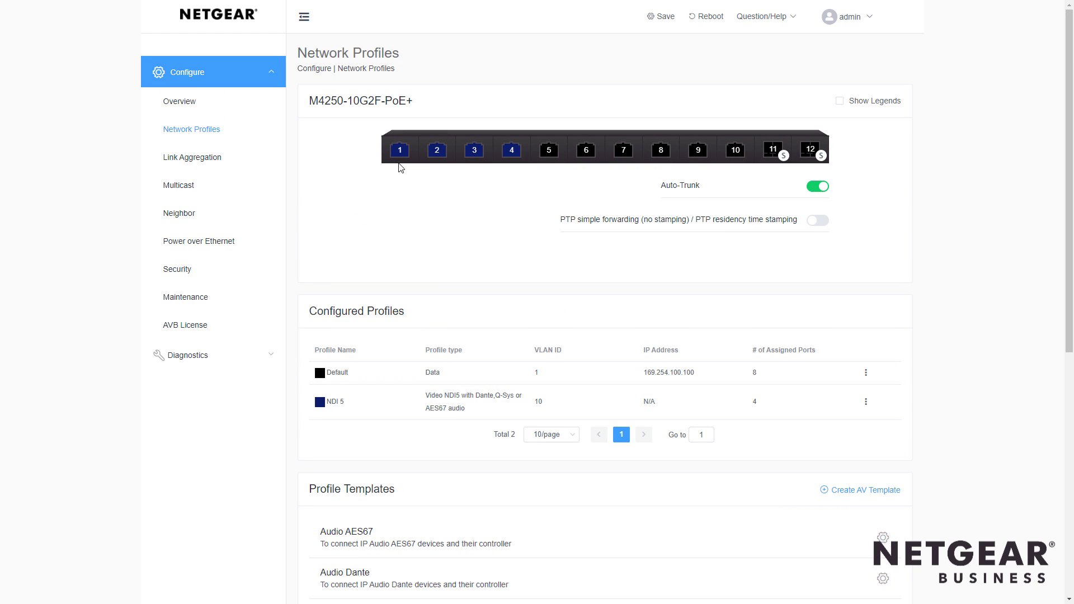
pyautogui.moveTo(384, 402)
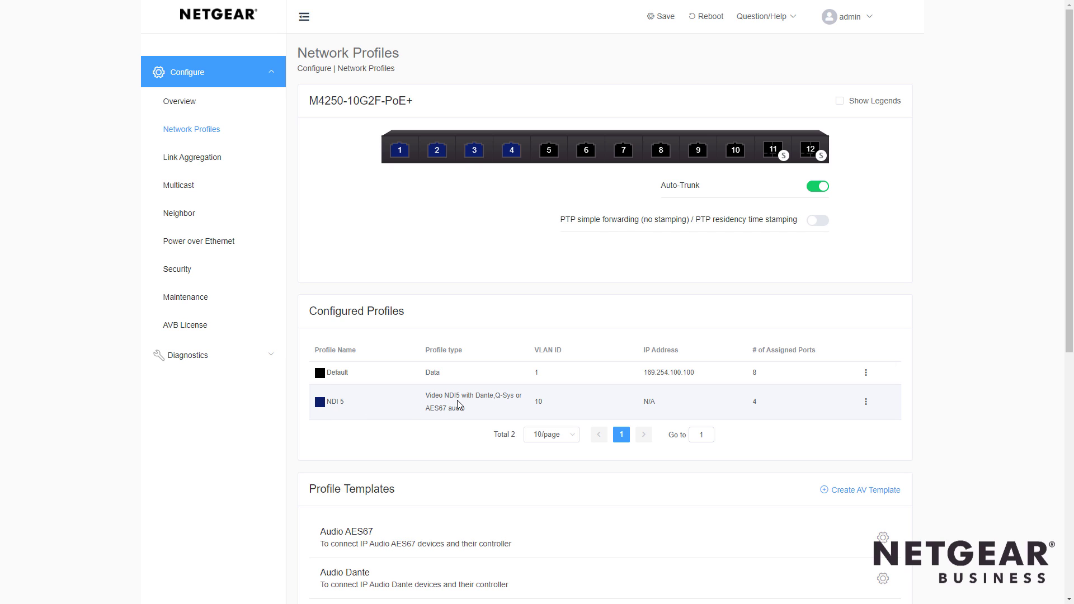
pyautogui.moveTo(485, 405)
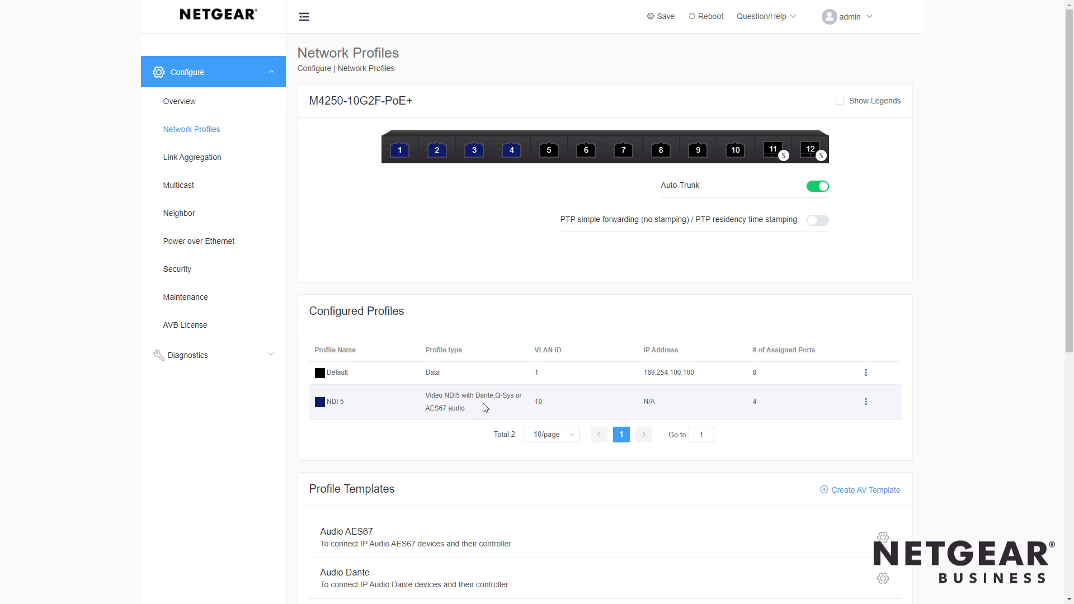
pyautogui.moveTo(502, 410)
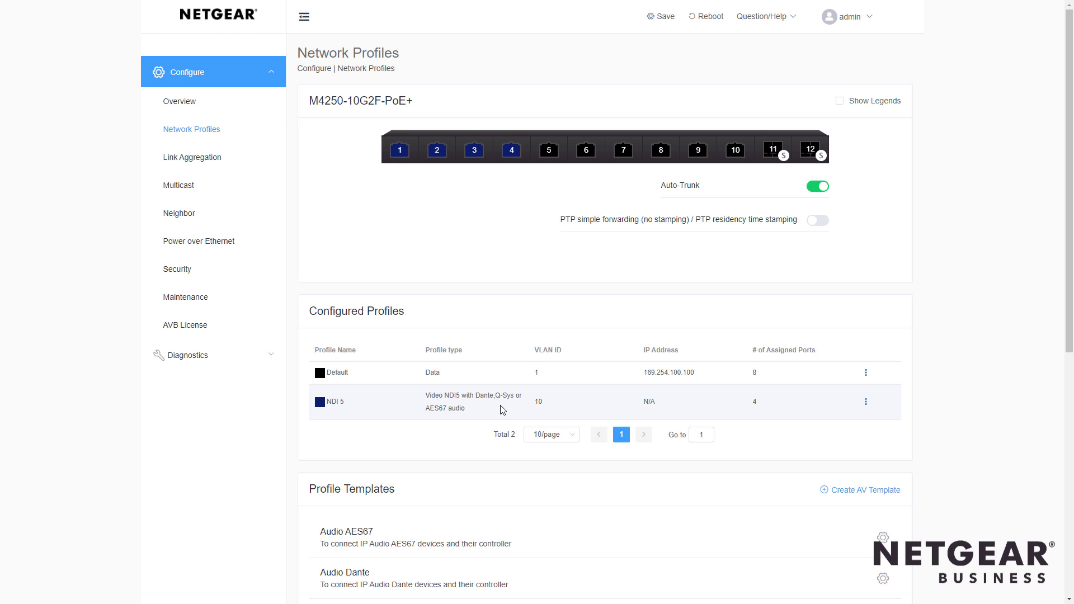